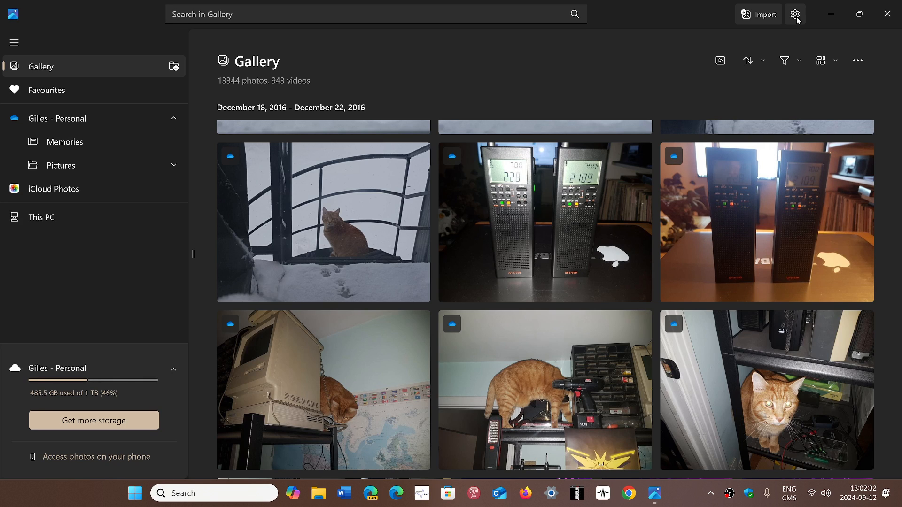
{"action": "mouse_move", "coordinate": [795, 14]}
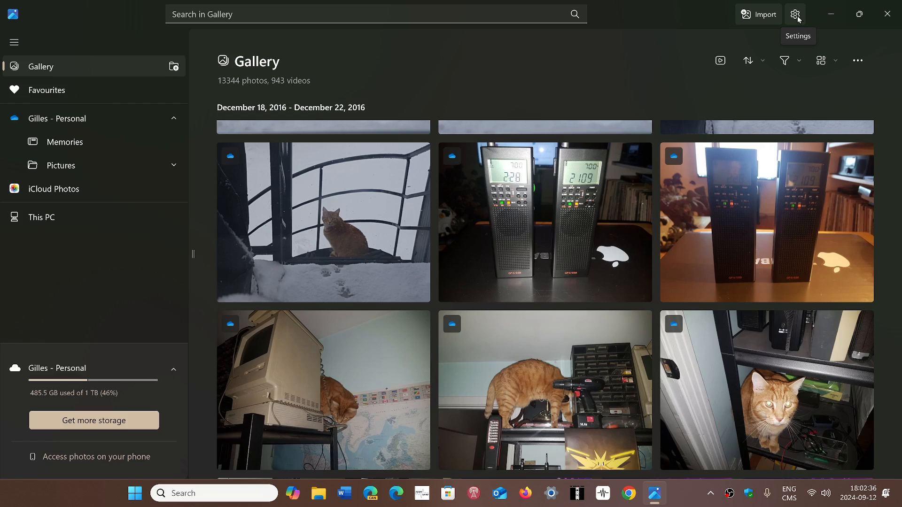
Step: Open Microsoft Photos Settings from the gear icon in the gallery's top bar
{"action": "left_click", "coordinate": [796, 13]}
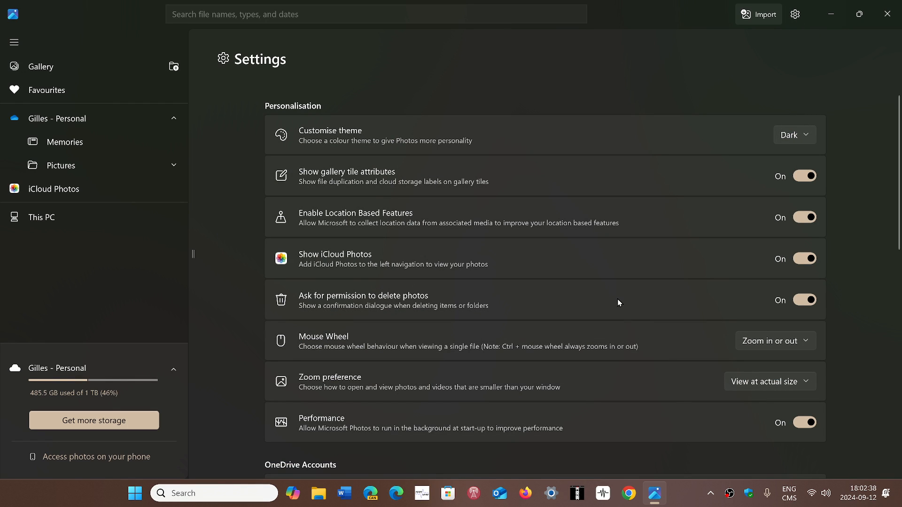
{"action": "mouse_move", "coordinate": [494, 421]}
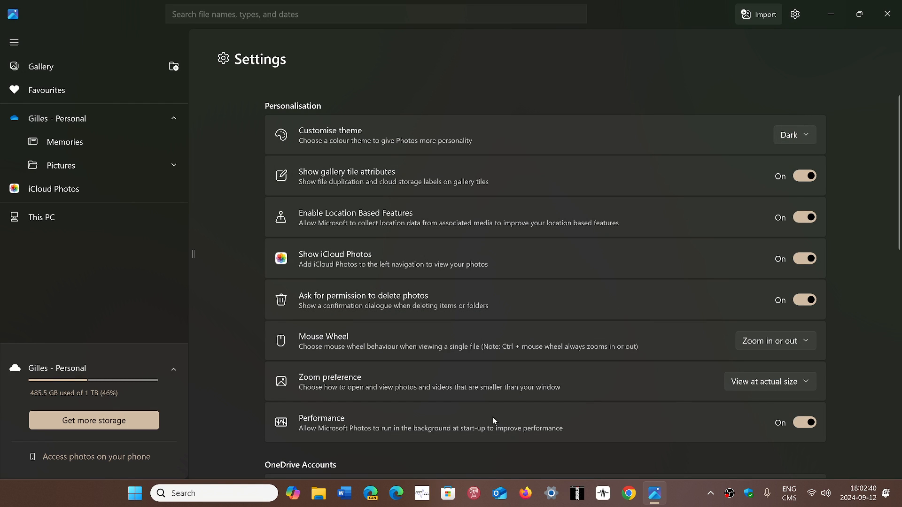
{"action": "mouse_move", "coordinate": [369, 433]}
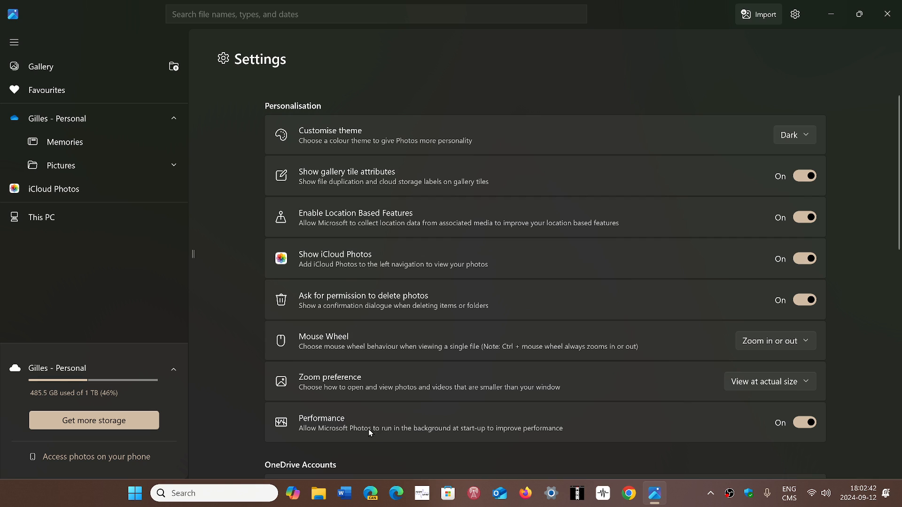
{"action": "mouse_move", "coordinate": [525, 433]}
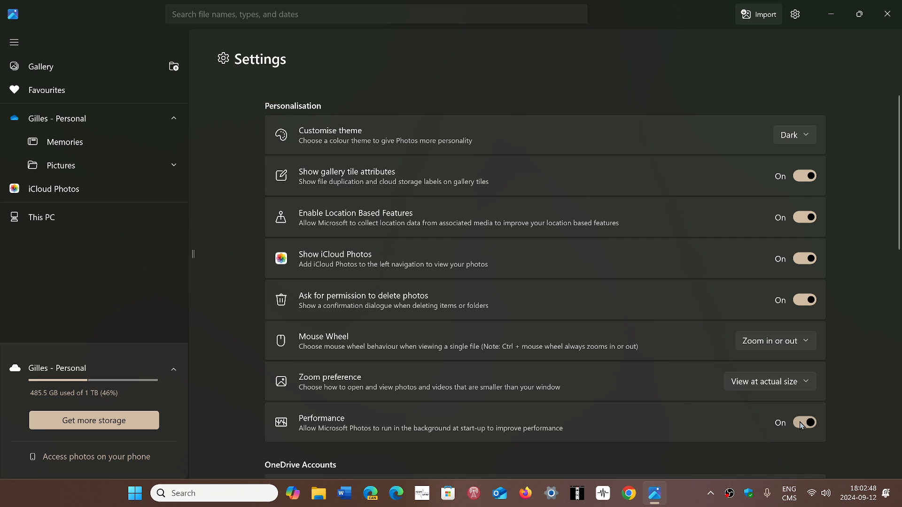
Step: Switch the Performance 'run in the background at start-up' toggle Off
{"action": "left_click", "coordinate": [805, 423]}
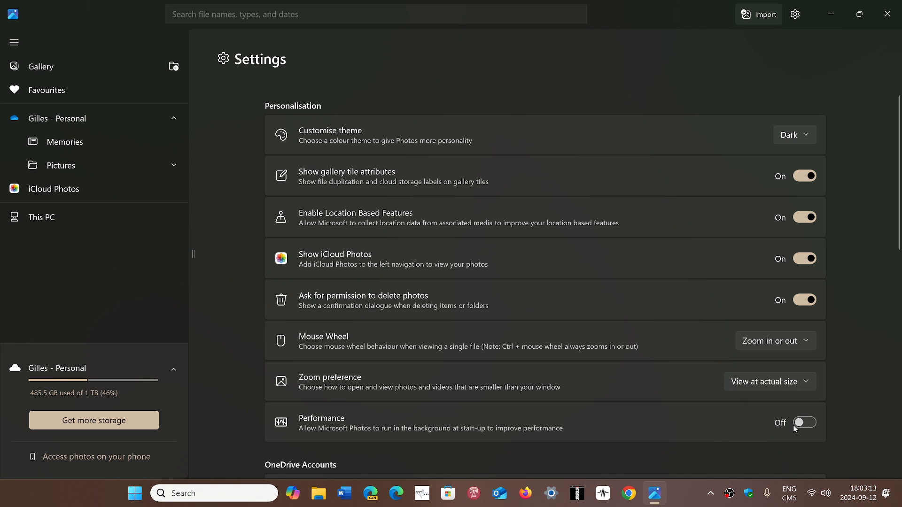
{"action": "mouse_move", "coordinate": [709, 196]}
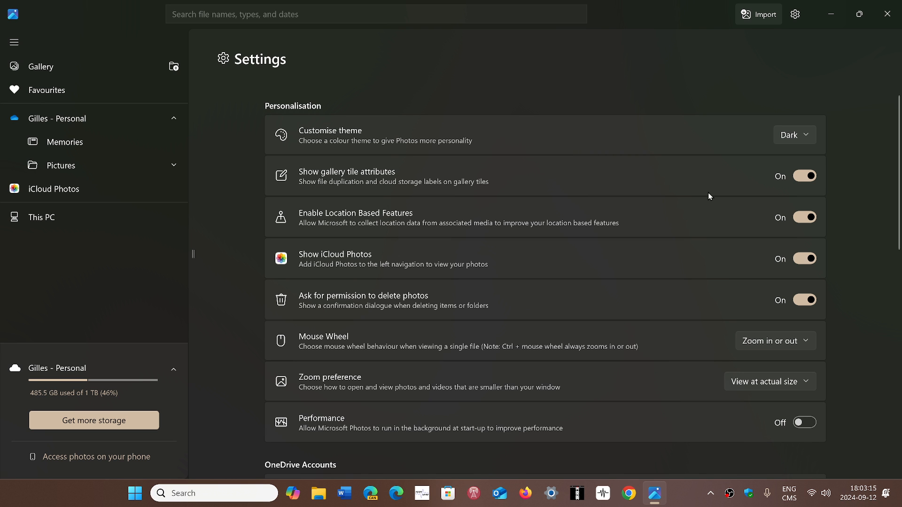
Step: Close the Microsoft Photos window to return to the desktop
{"action": "left_click", "coordinate": [886, 13]}
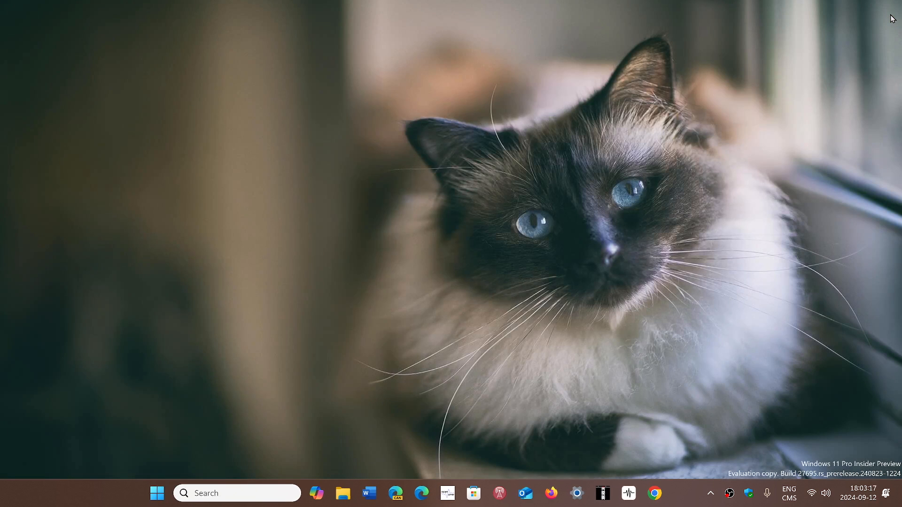
{"action": "mouse_move", "coordinate": [683, 500]}
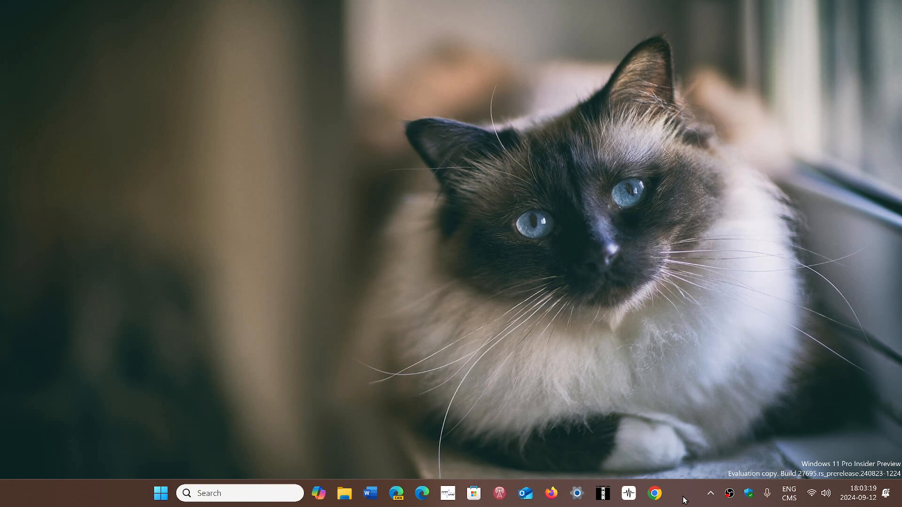